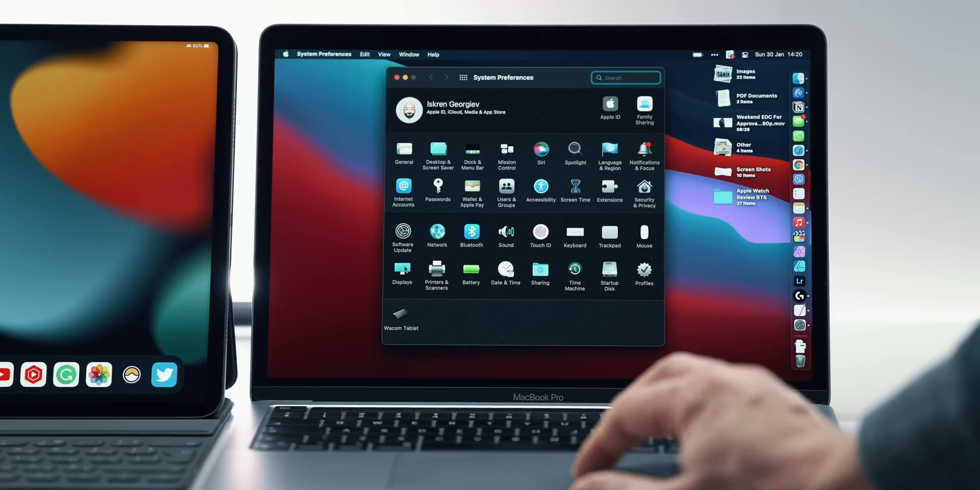
- Open Displays and its detailed settings listing the built-in display and the iPad
left_click(402, 272)
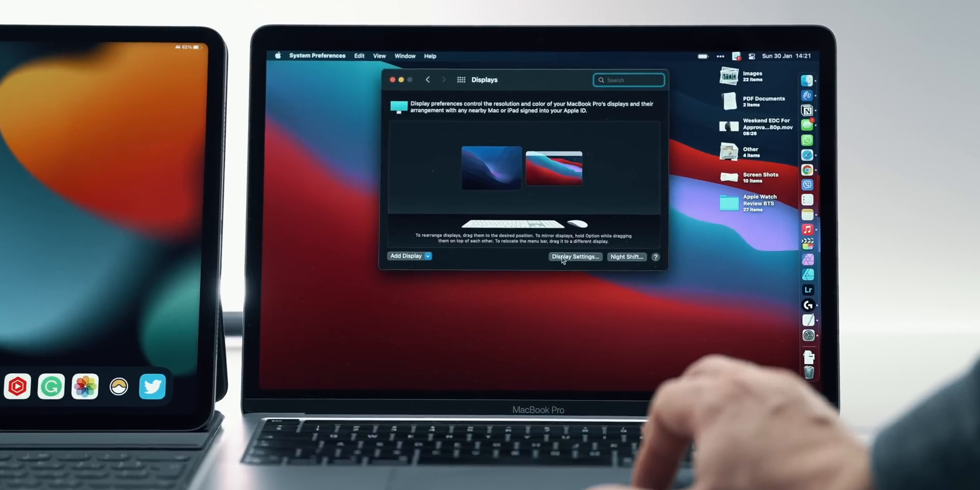
left_click(575, 256)
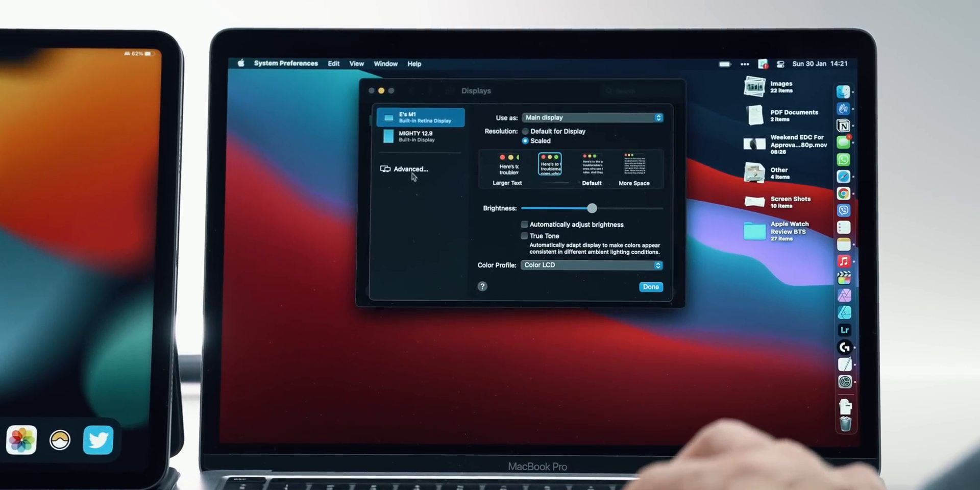
- In Advanced display options, enable 'Automatically reconnect to any nearby Mac or iPad'
left_click(410, 169)
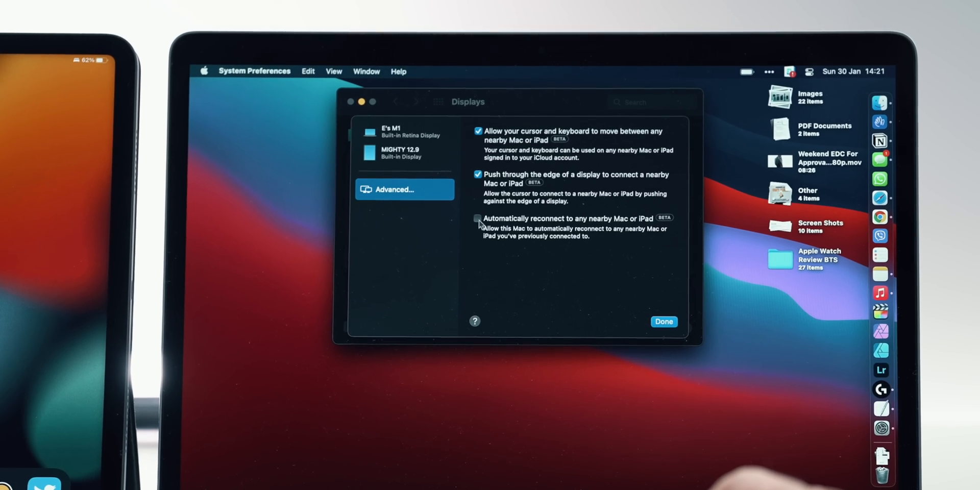
left_click(478, 219)
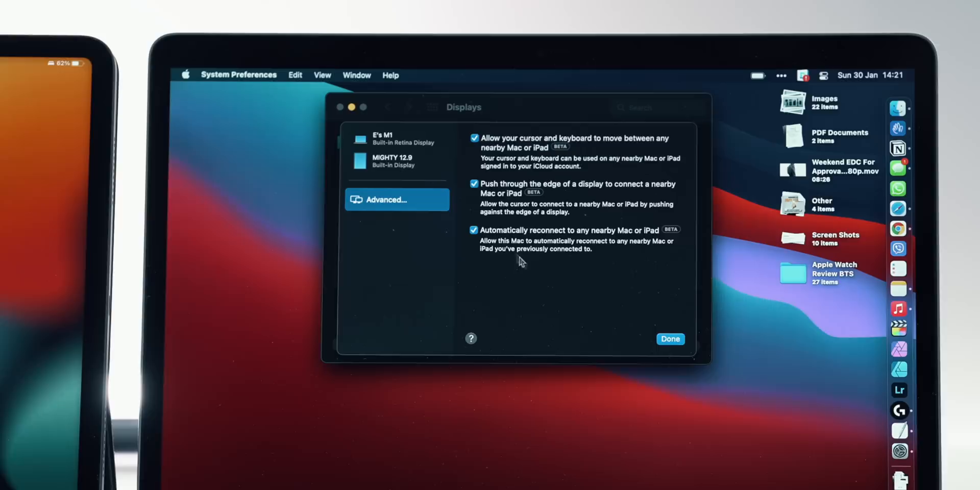